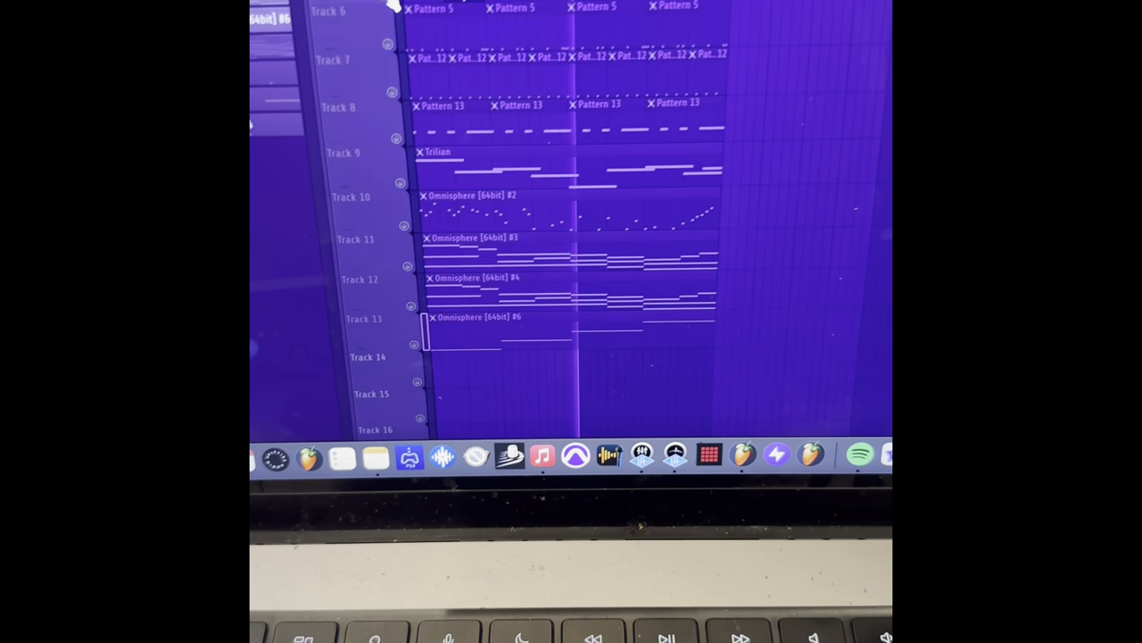
{"action": "scroll", "scroll_direction": "up", "scroll_amount": 3}
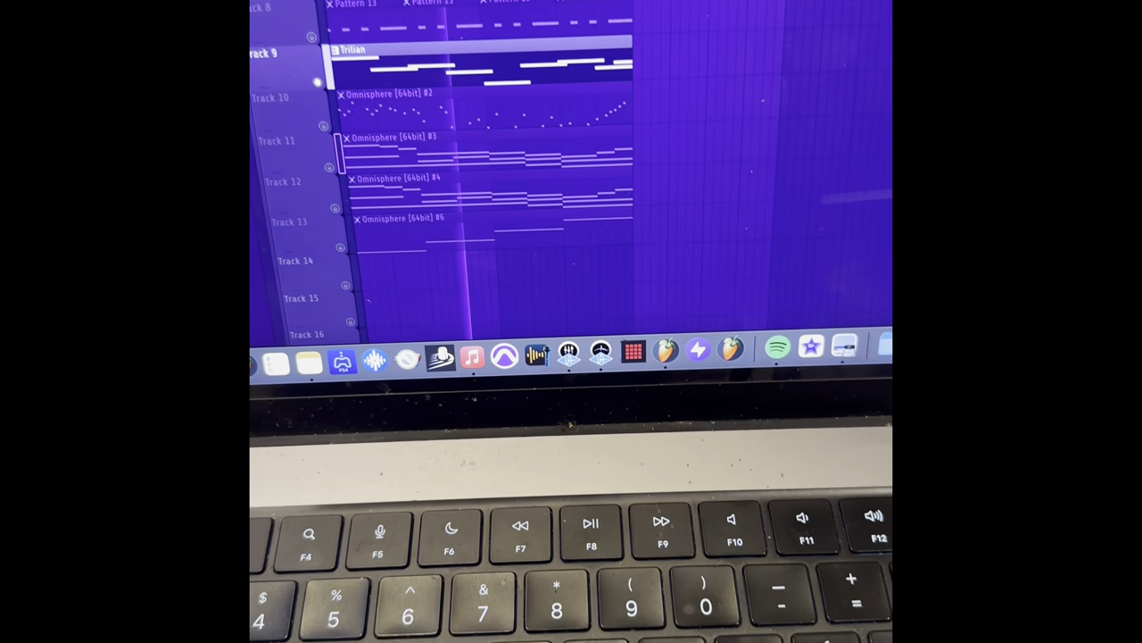
{"action": "scroll", "scroll_direction": "up", "scroll_amount": 3}
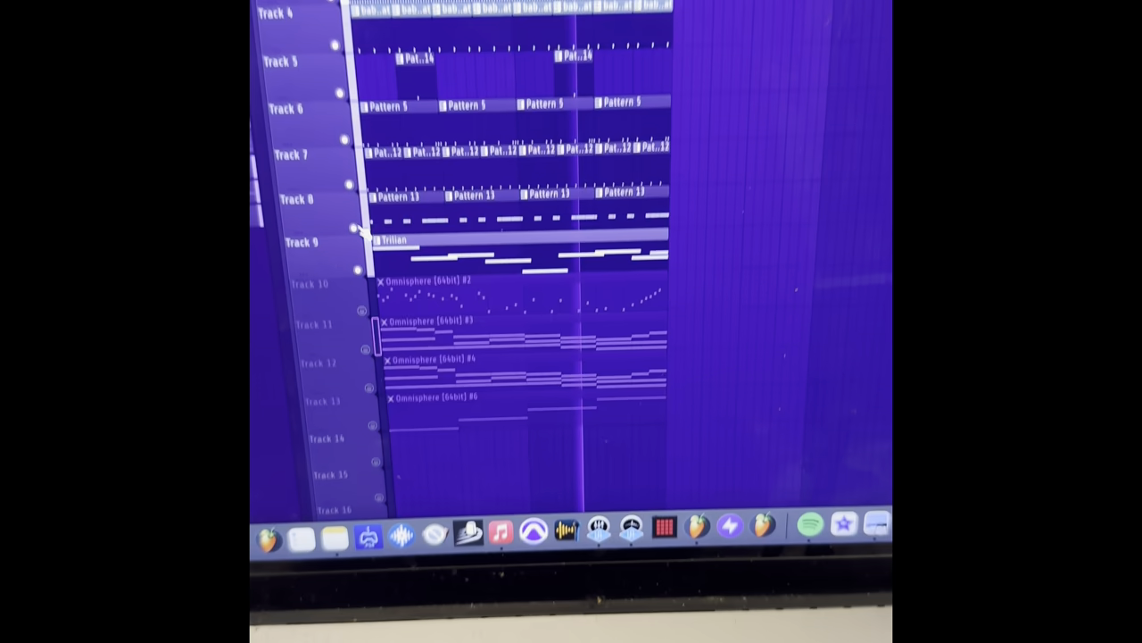